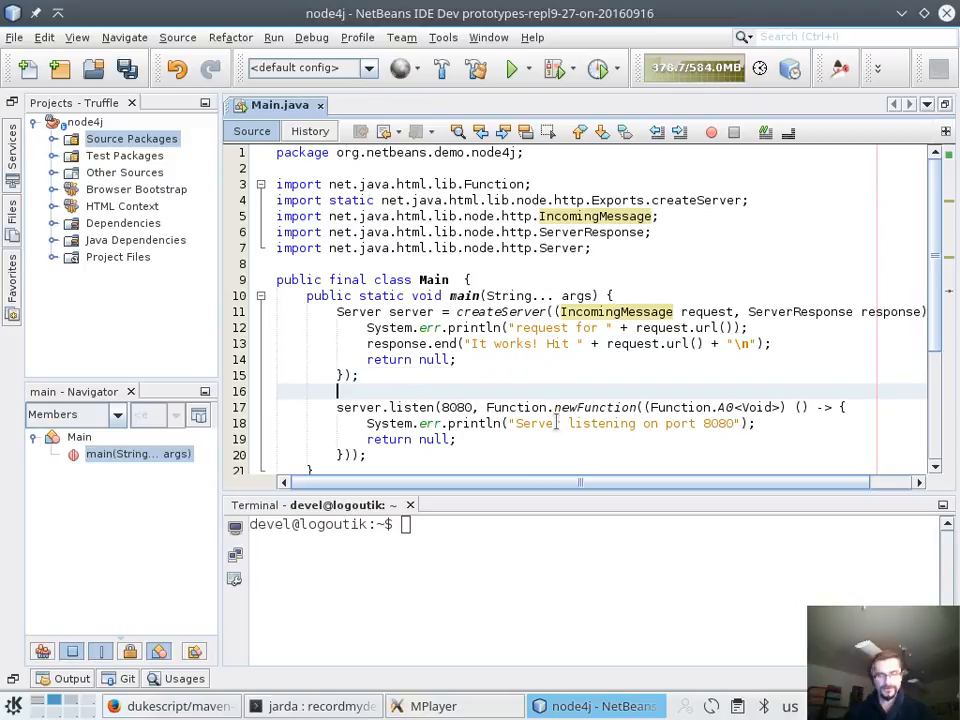
- Sketch a createServer((in, out) -> ...) lambda ending the response with "Hello!\n" via code completion
type("c")
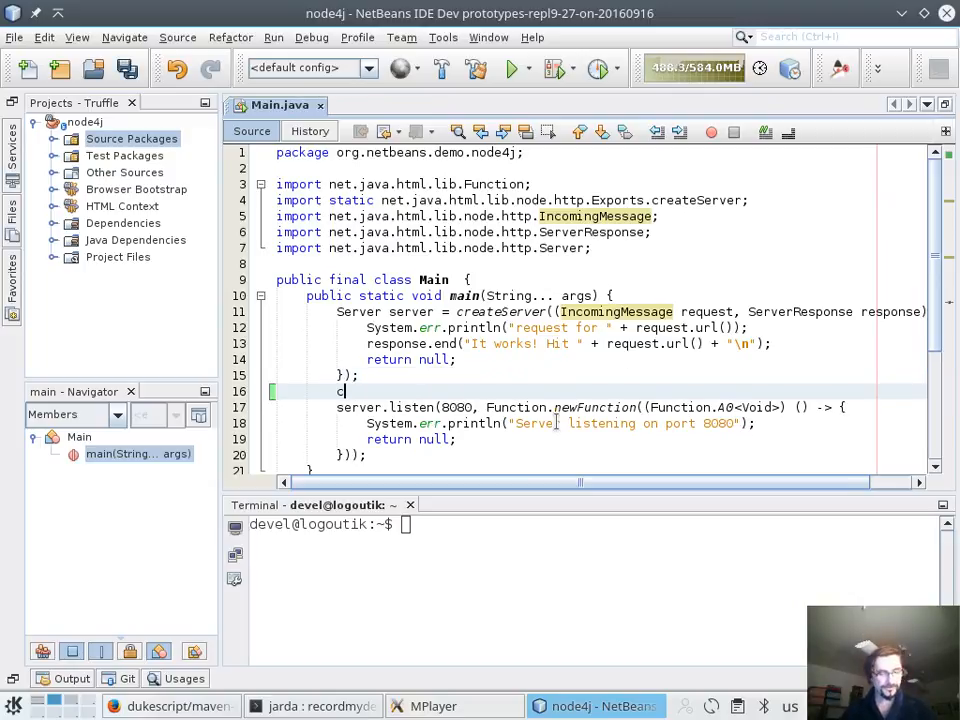
type("reateServer((in, p2) -> {")
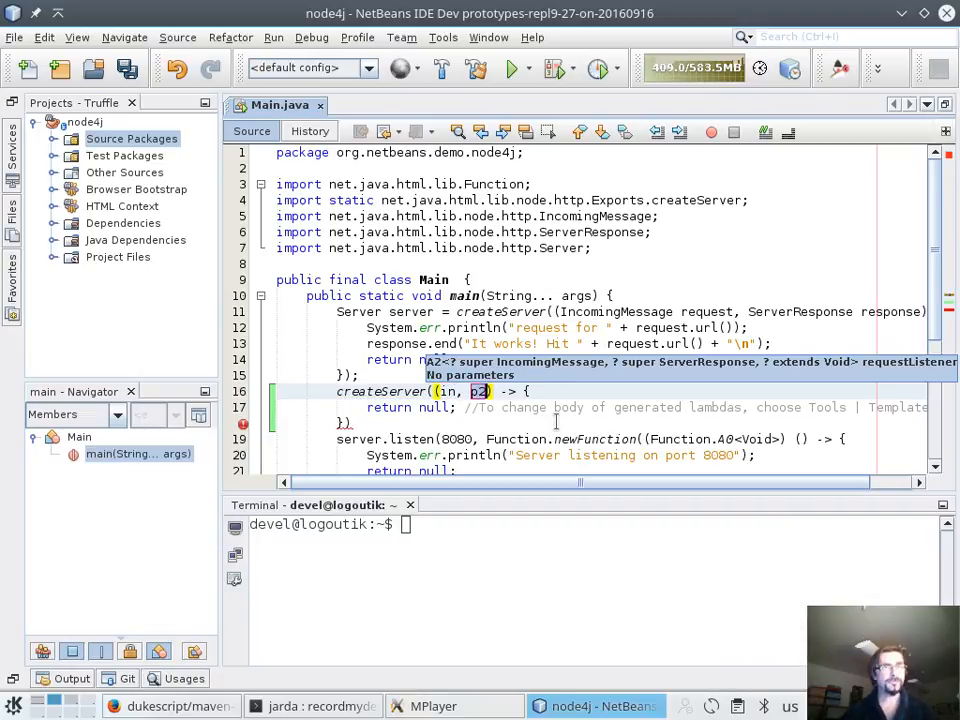
type("out")
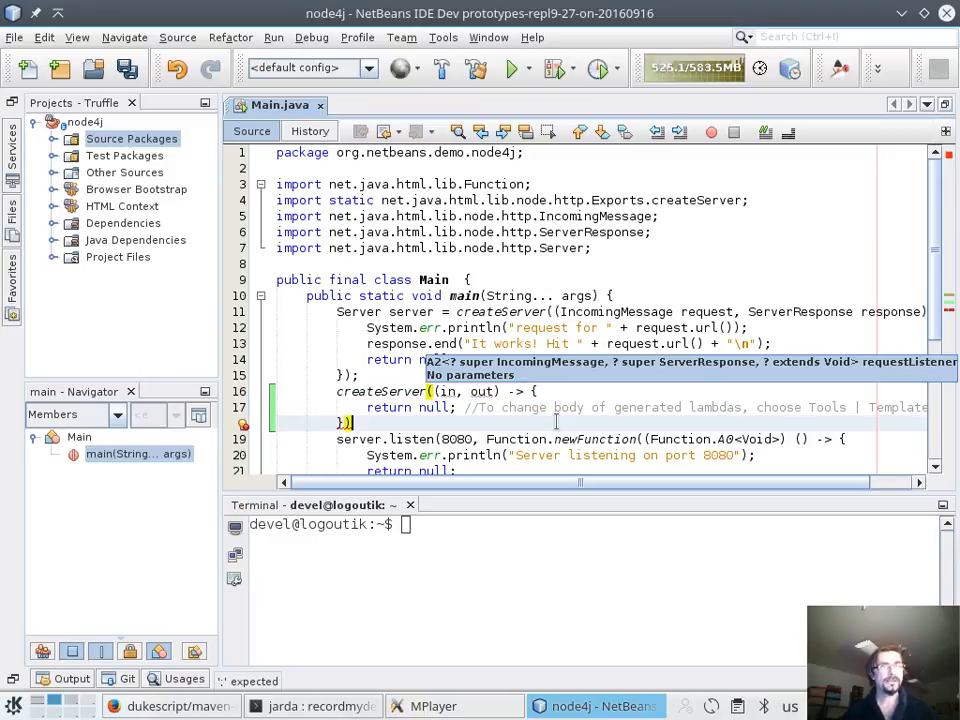
type("out.")
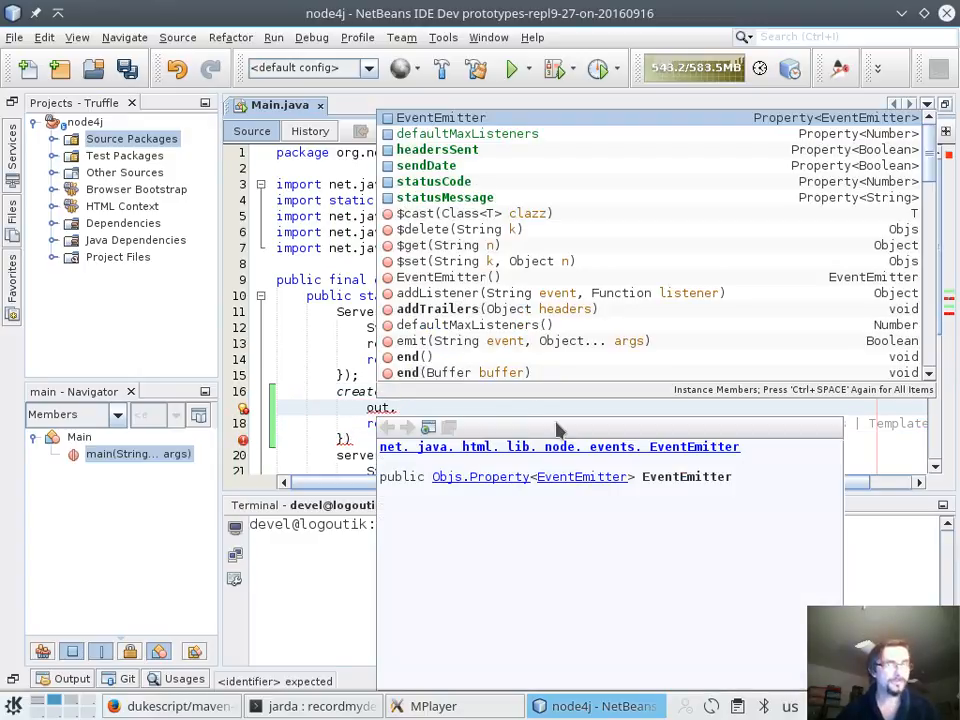
type("end(\"\");")
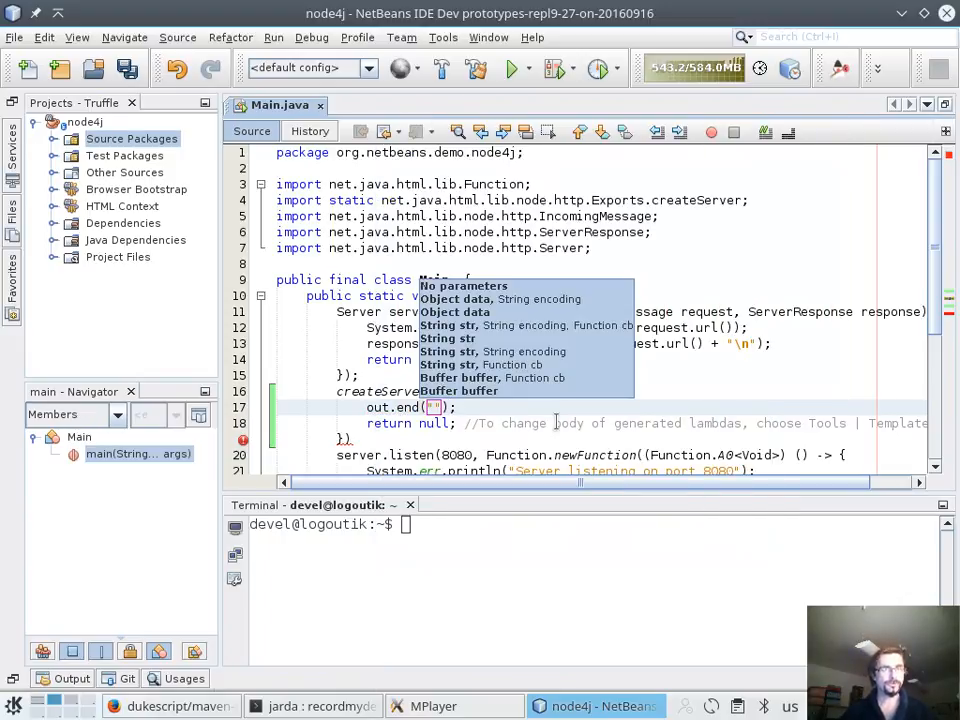
type("Hello!\\n")
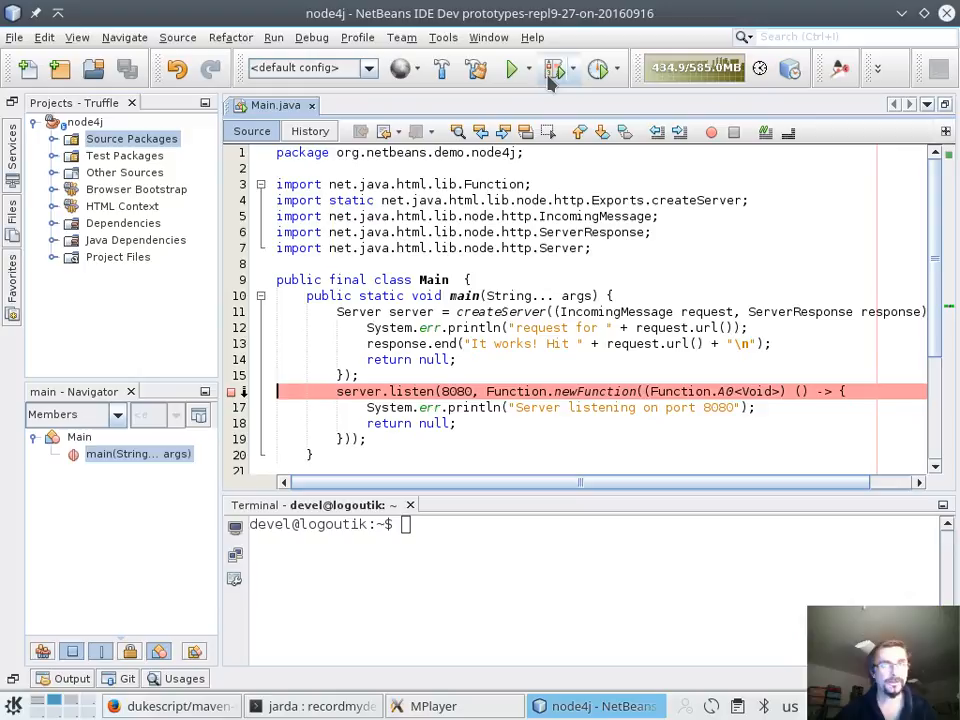
mouse_move(556, 68)
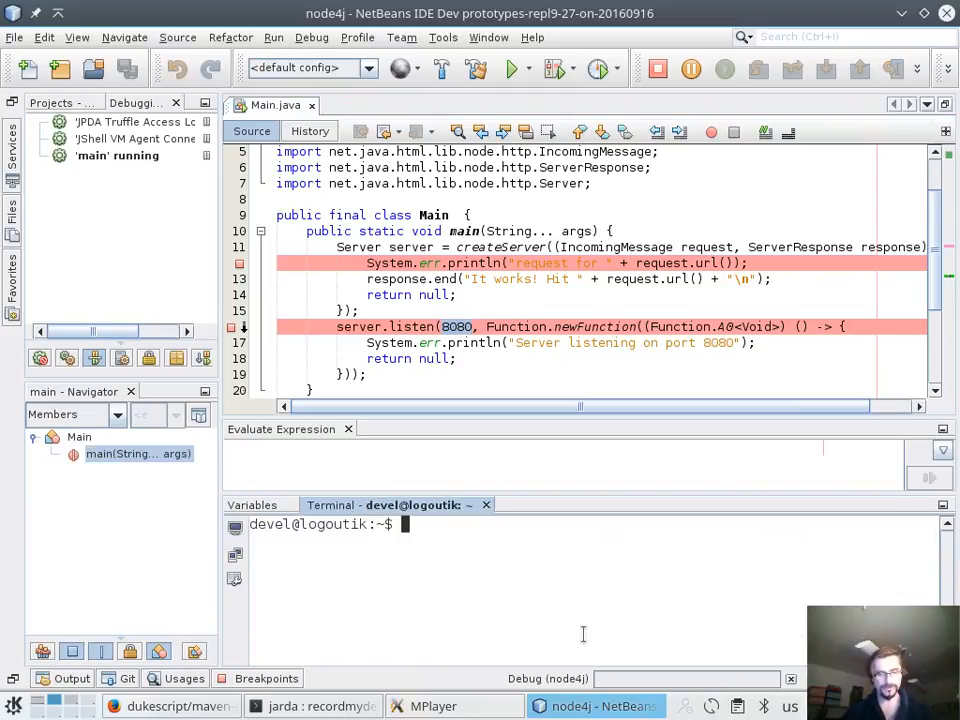
type("curl htpp")
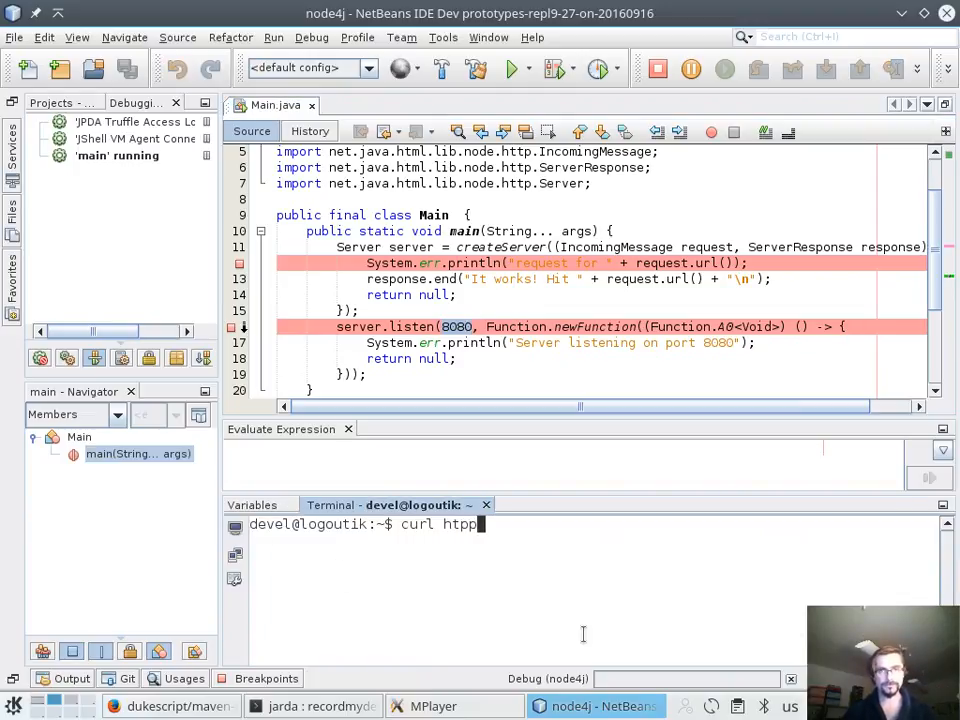
type("://local")
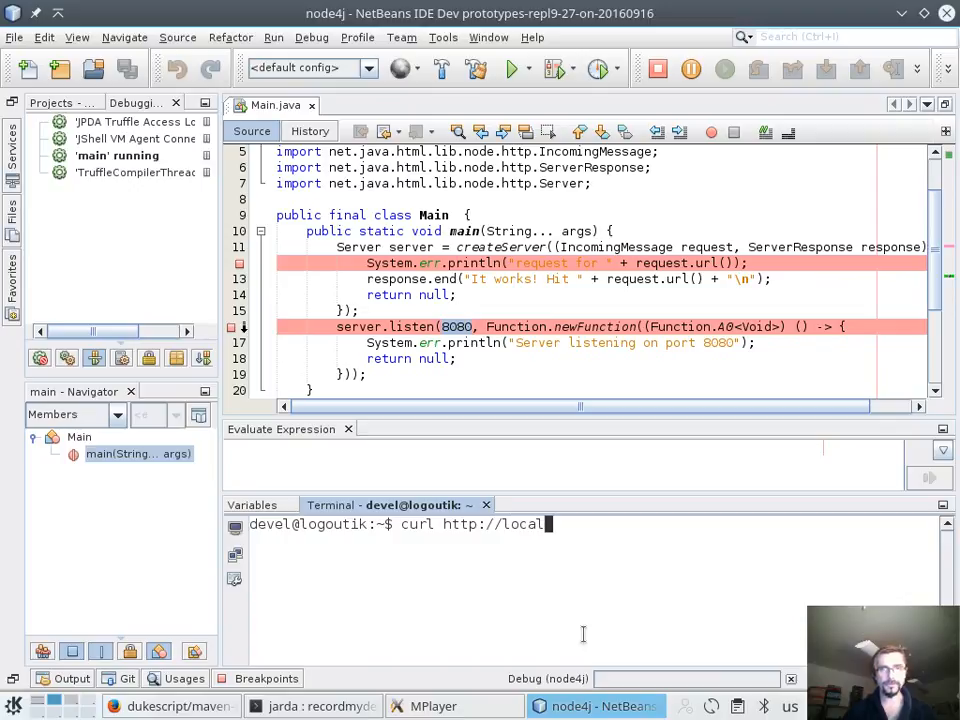
type("host:8080/")
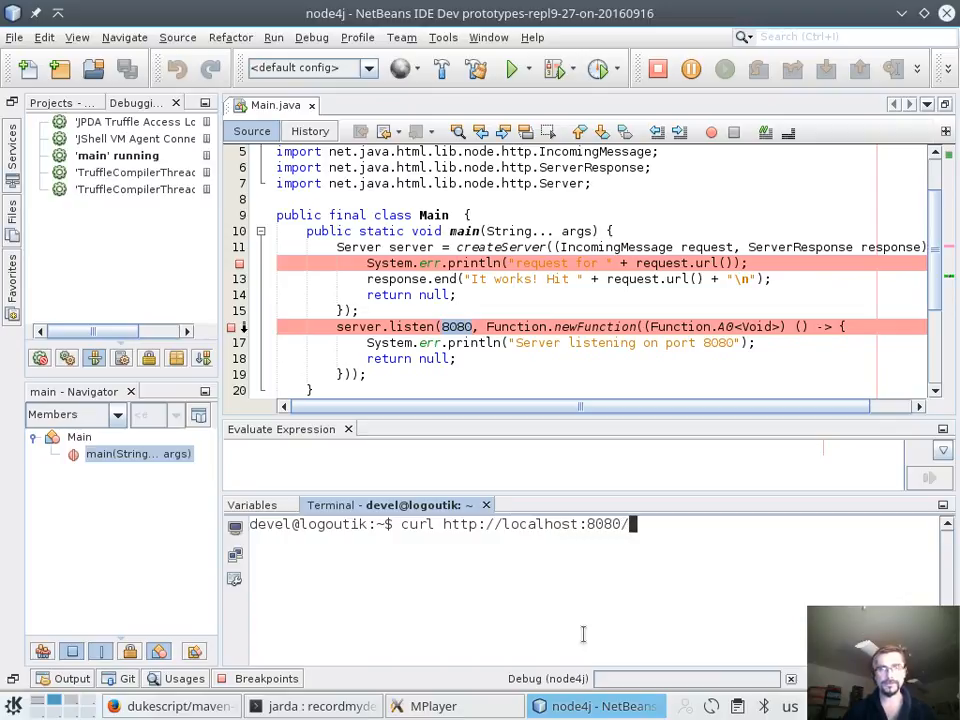
type("Hithere!")
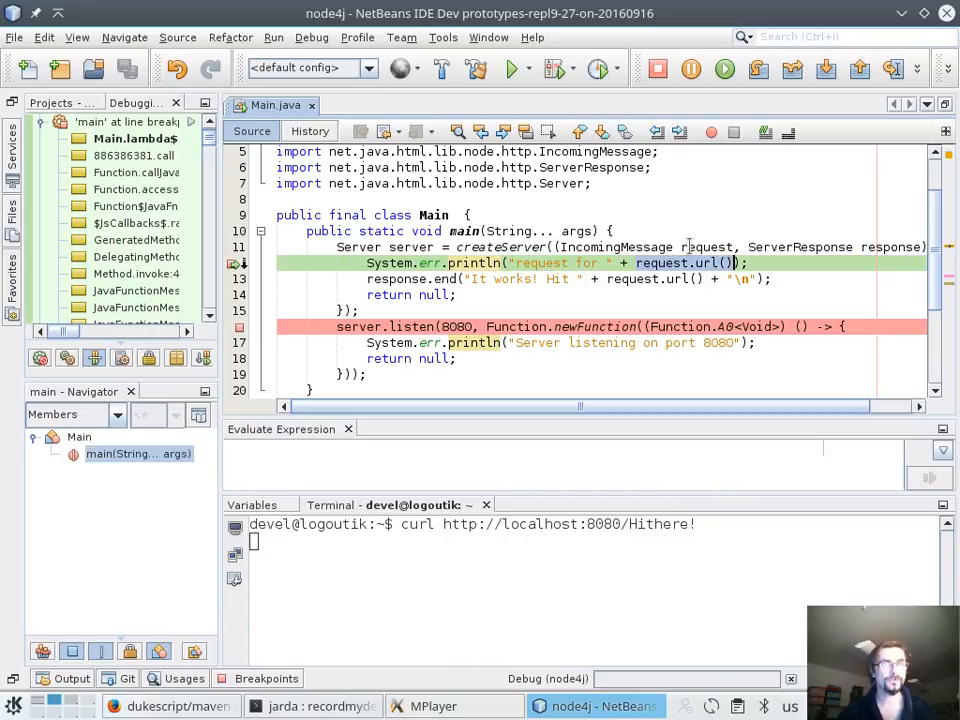
mouse_move(690, 262)
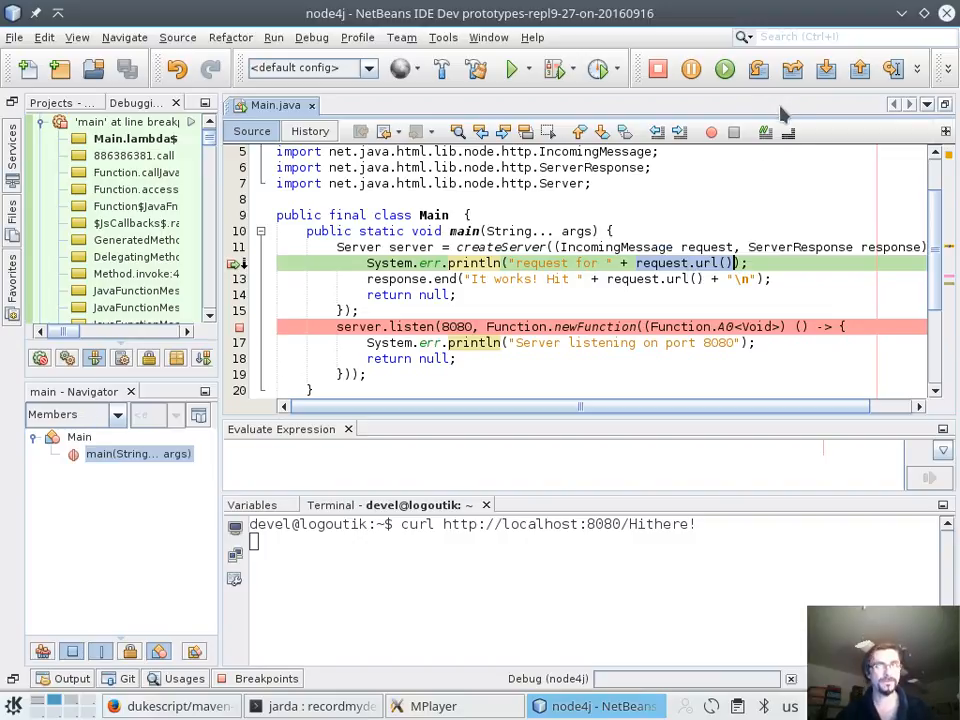
- Step over and continue in the debugger so the server replies 'It works! Hit /Hithere!' and resumes on /HelloAgain
left_click(760, 68)
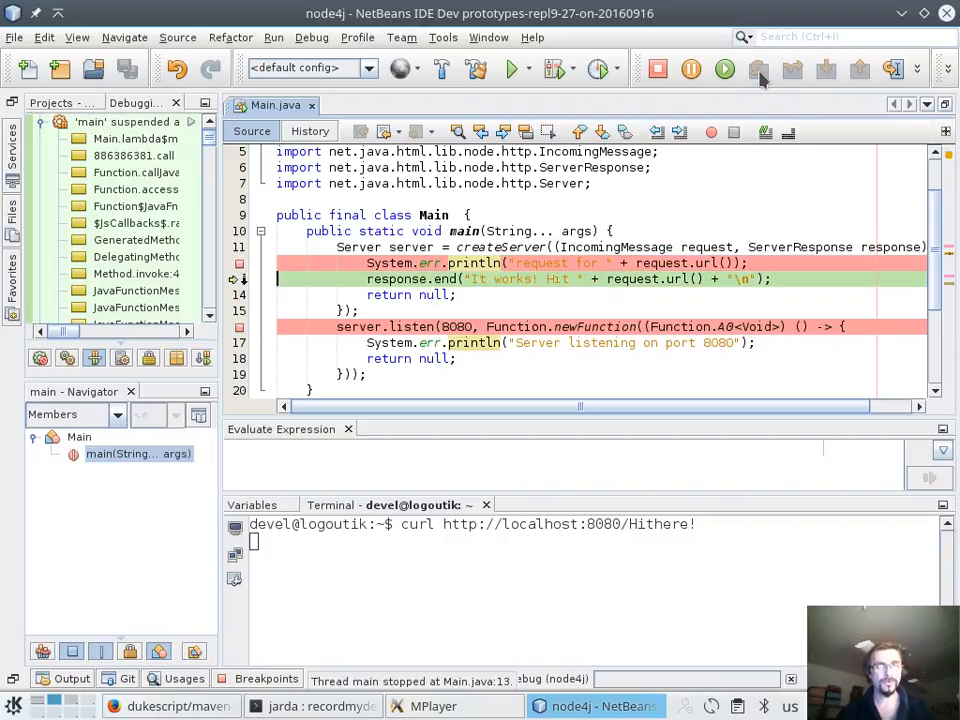
left_click(758, 68)
type("curl http://localhost:8080/HelloAgain")
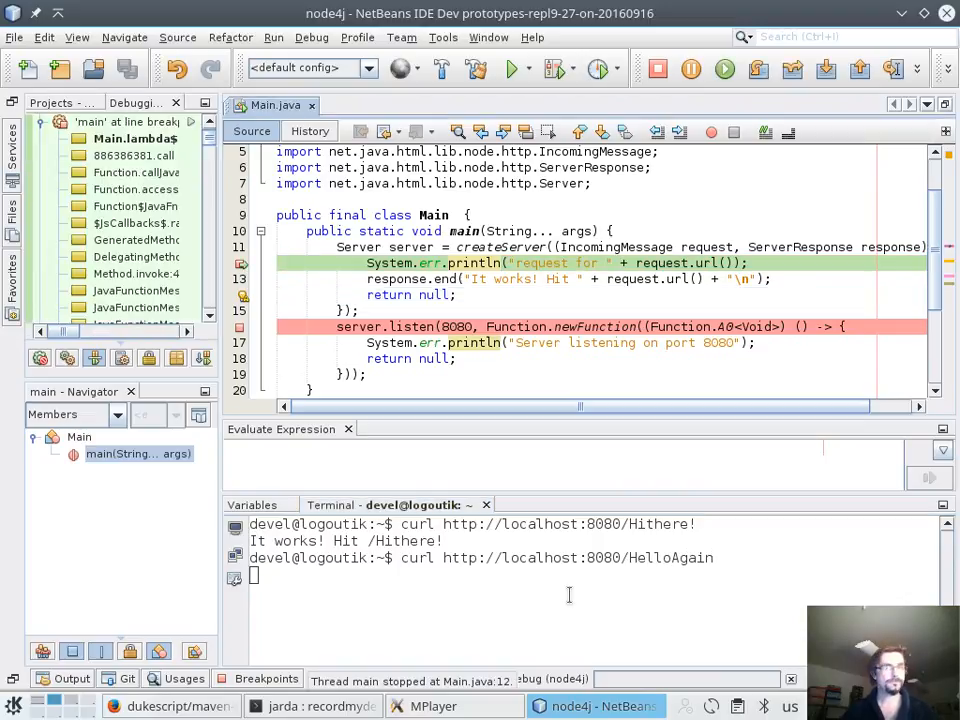
left_click(758, 68)
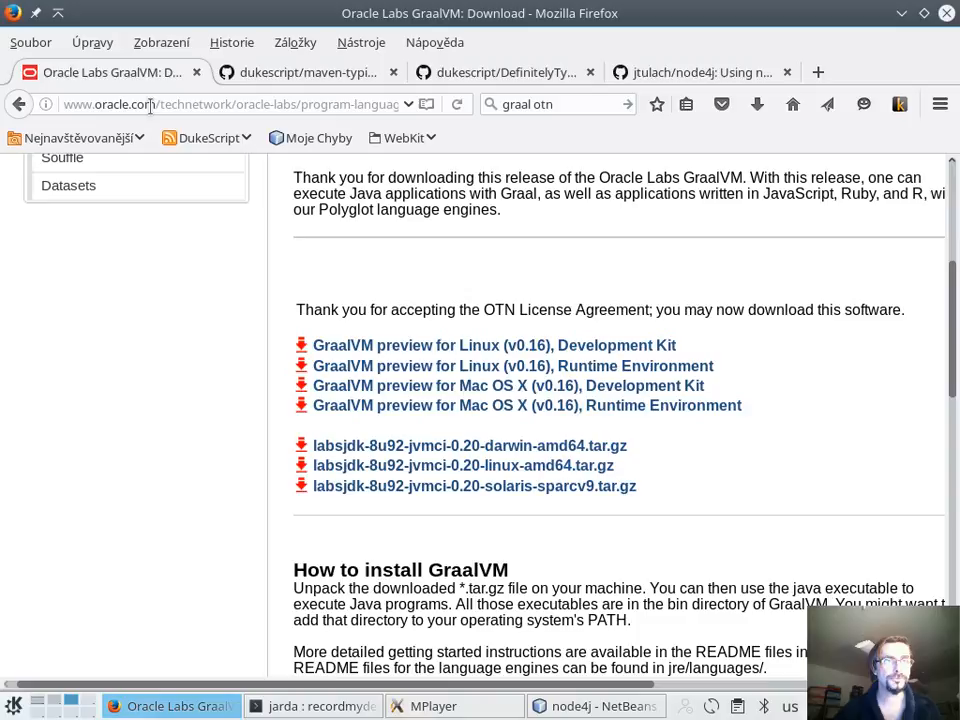
mouse_move(516, 308)
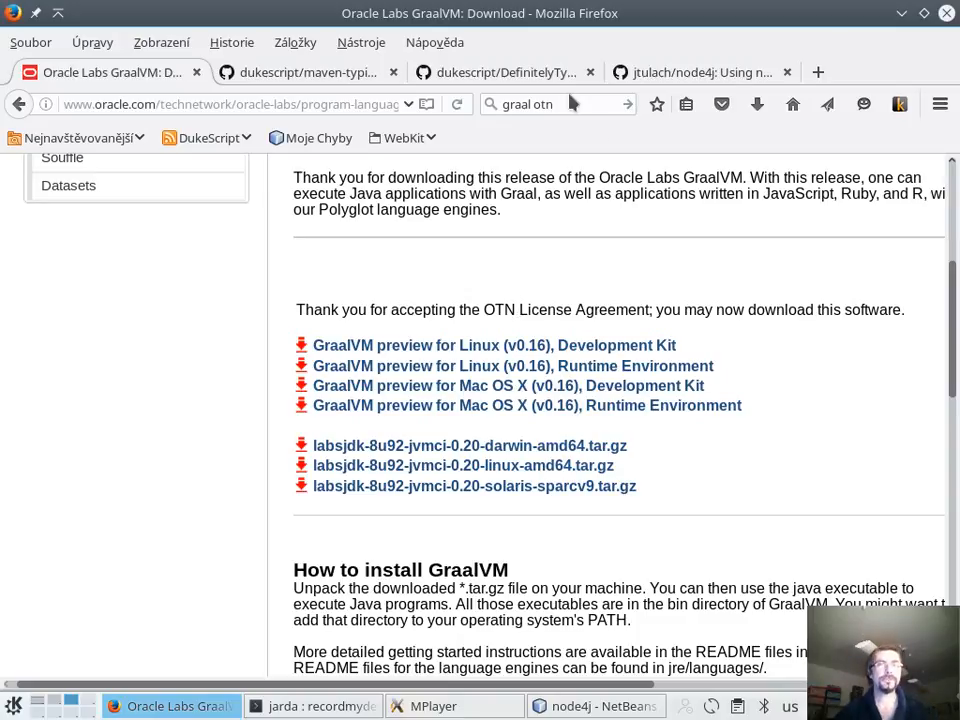
- Go back from the GraalVM download page to the Google results for 'graal otn'
left_click(550, 104)
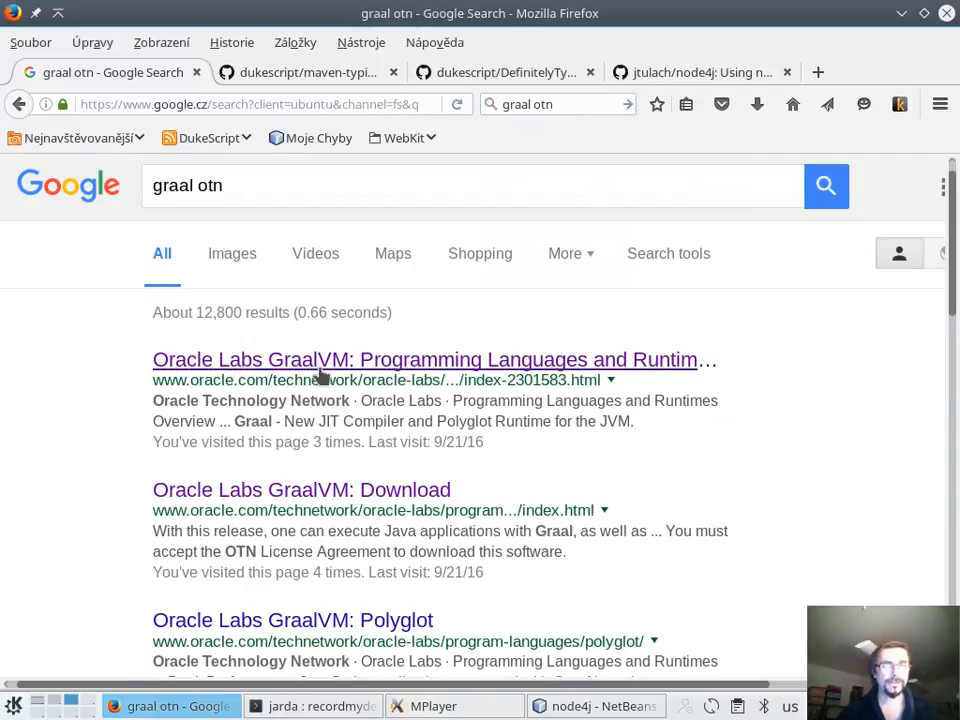
mouse_move(310, 360)
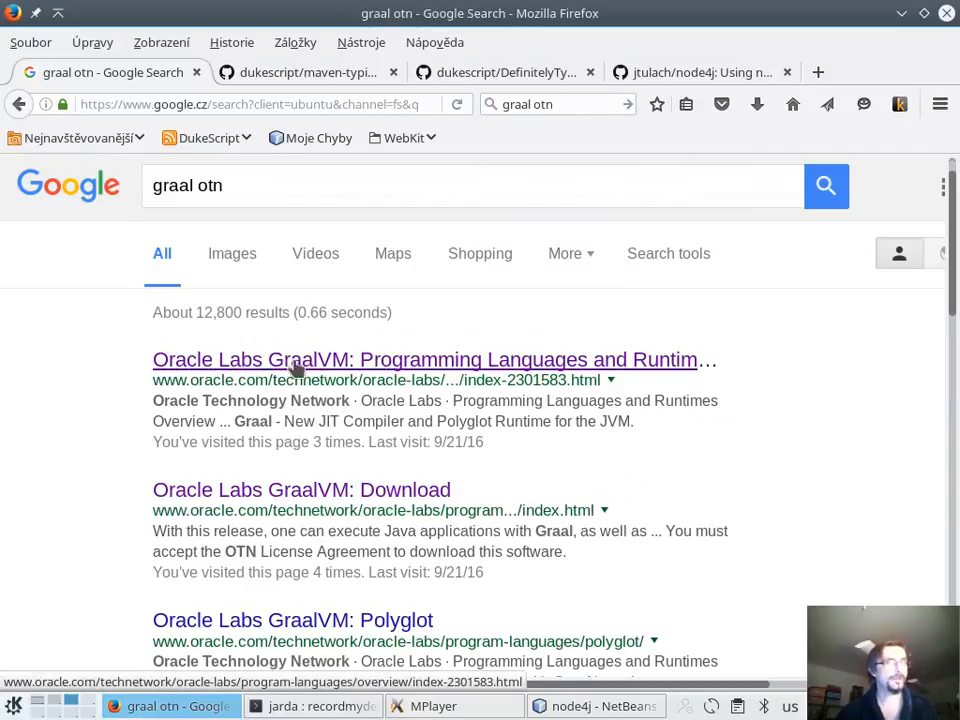
- Browse the Oracle Labs GraalVM overview and downloads, starting the Mac OS X development kit download
left_click(424, 360)
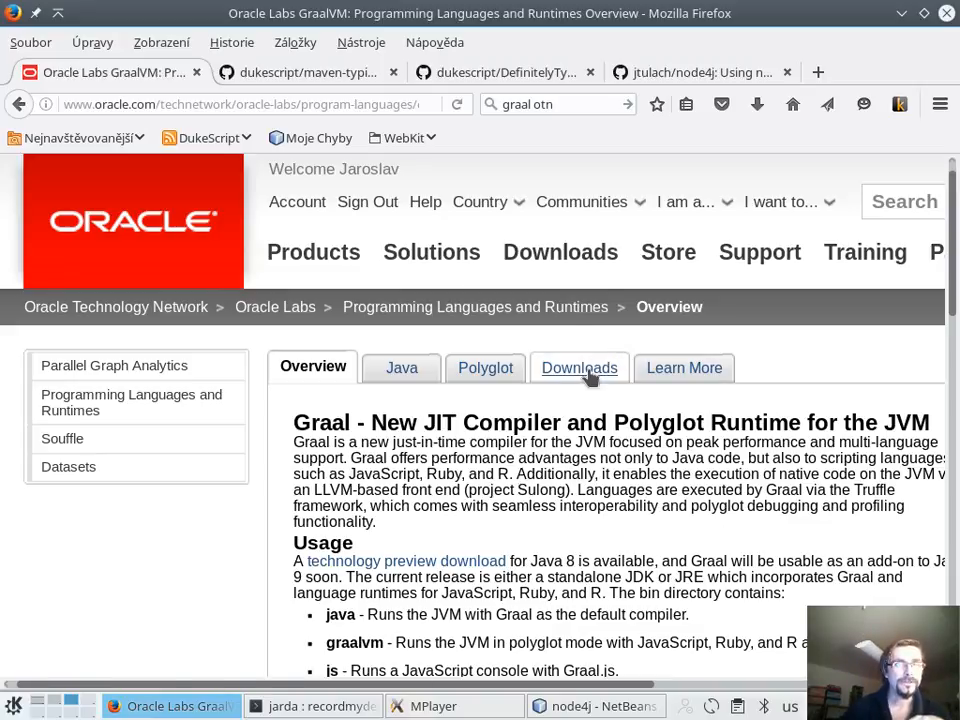
left_click(580, 368)
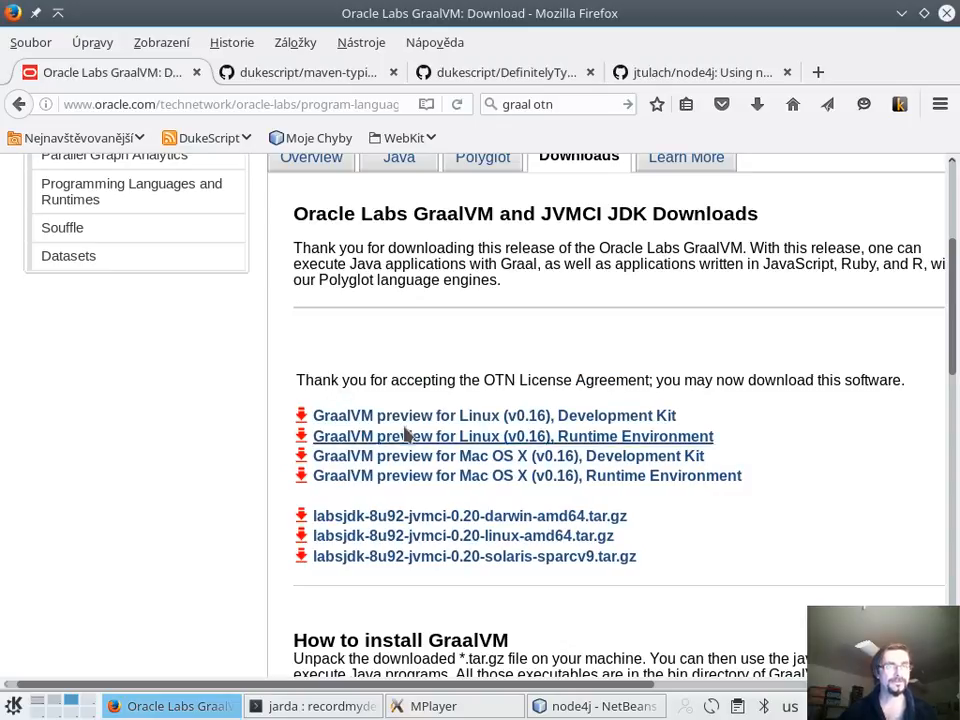
mouse_move(436, 456)
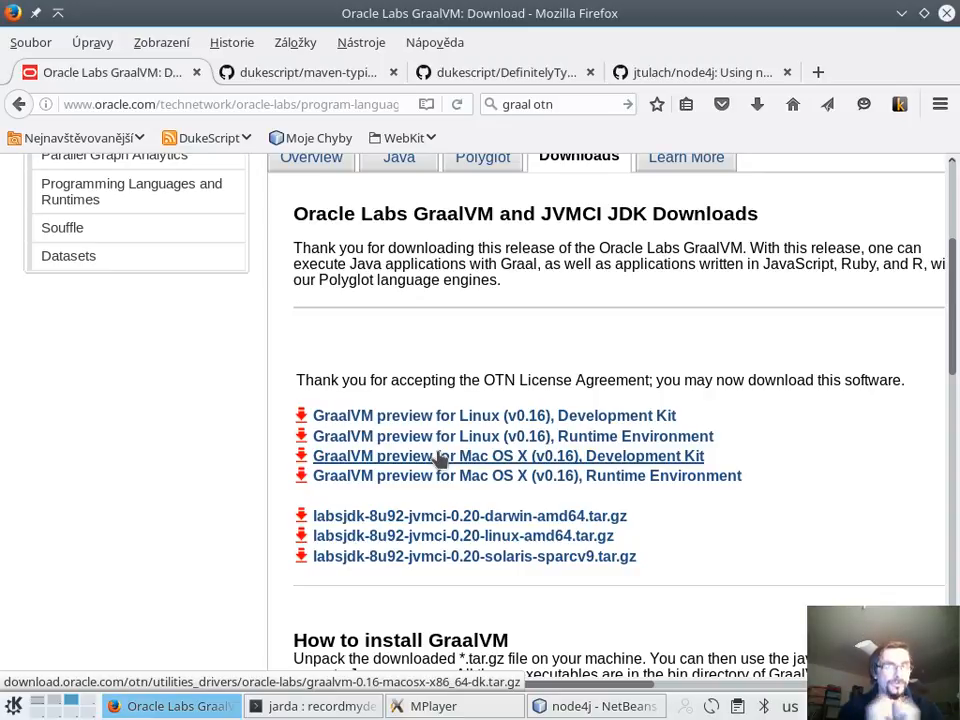
double_click(796, 264)
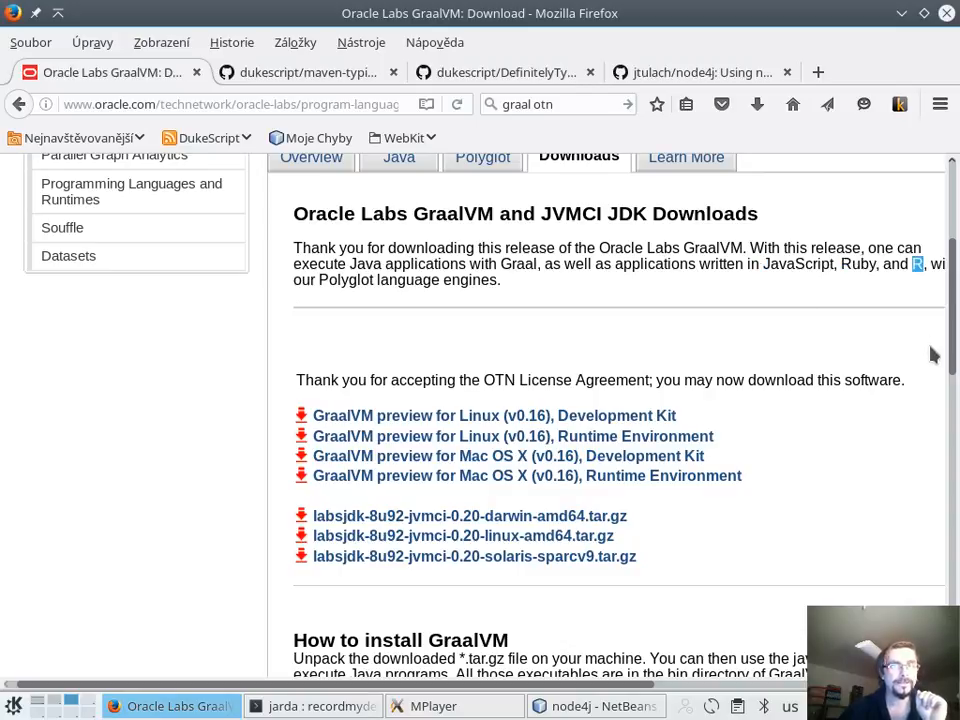
mouse_move(898, 336)
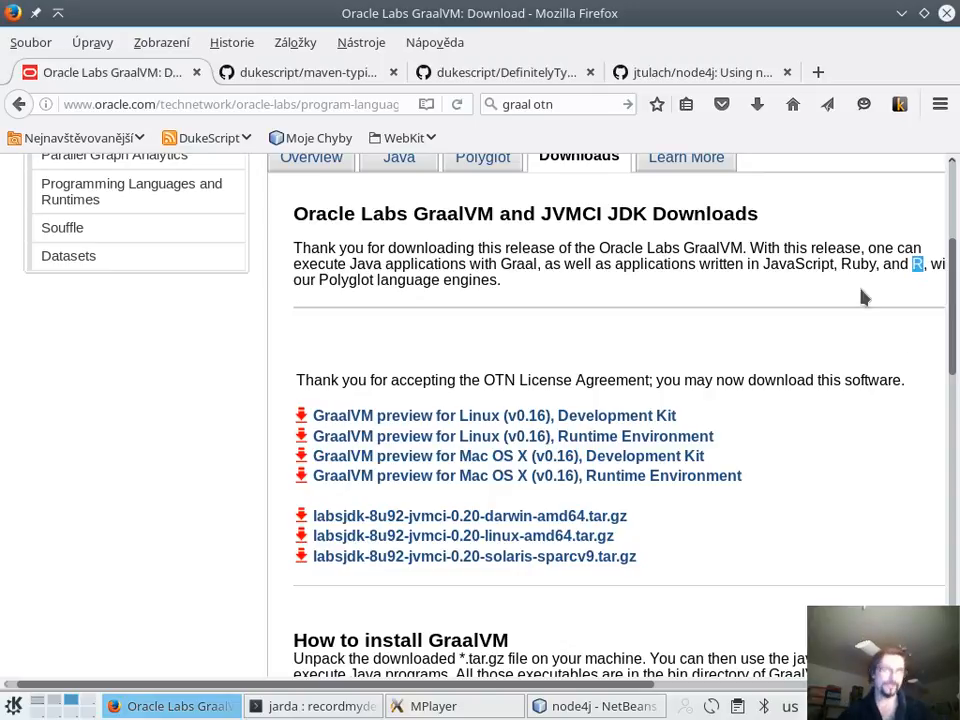
- Switch to the dukescript/DefinitelyTyped tab showing its Java Libraries readme
left_click(596, 706)
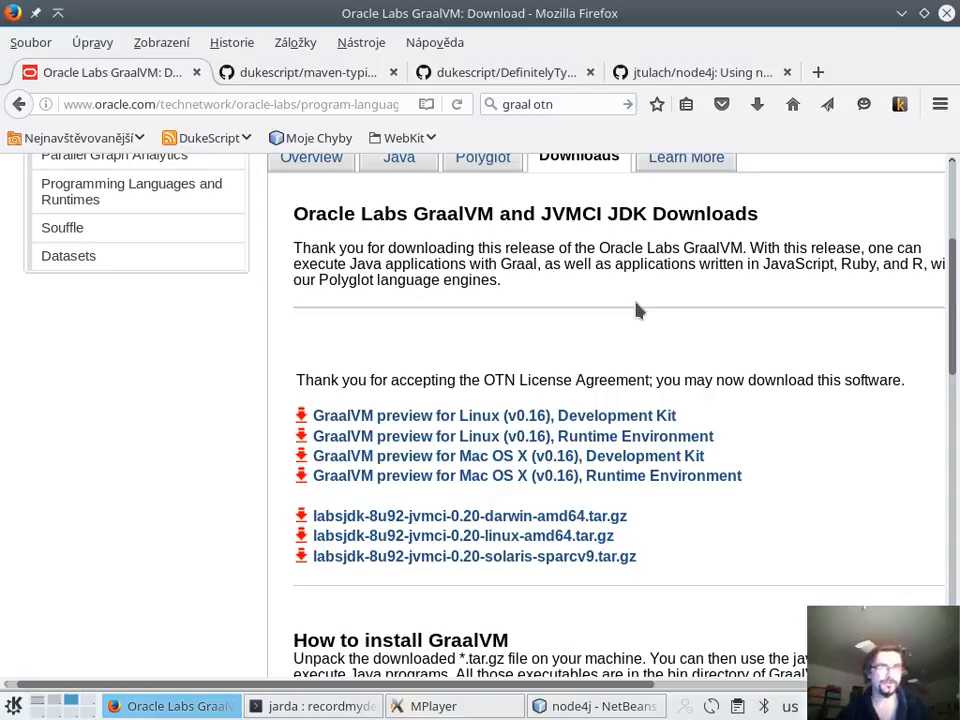
left_click(504, 72)
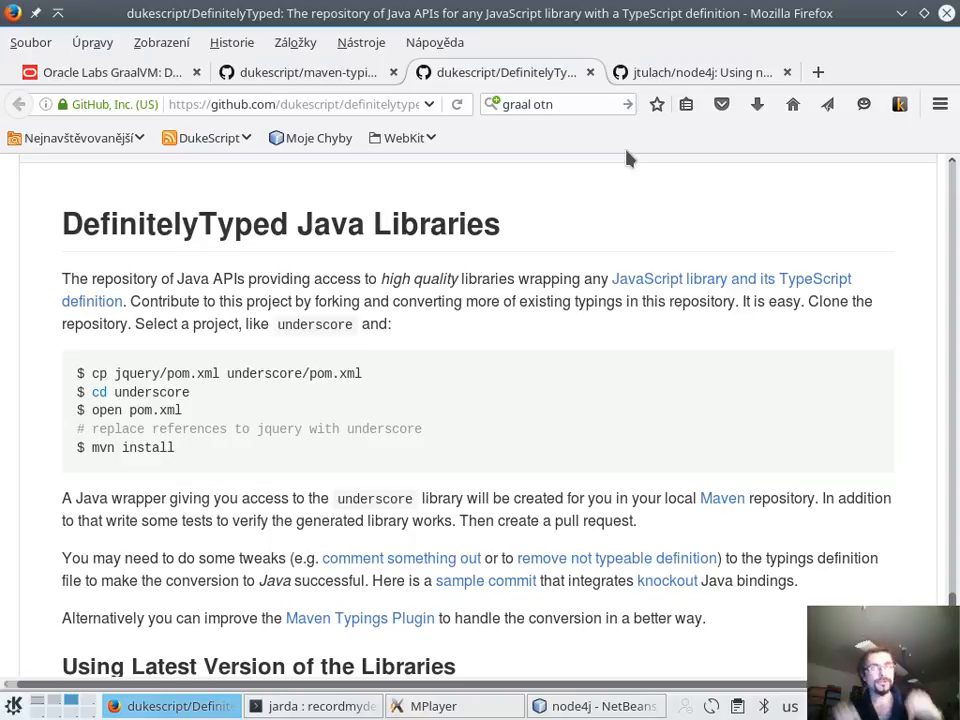
mouse_move(366, 328)
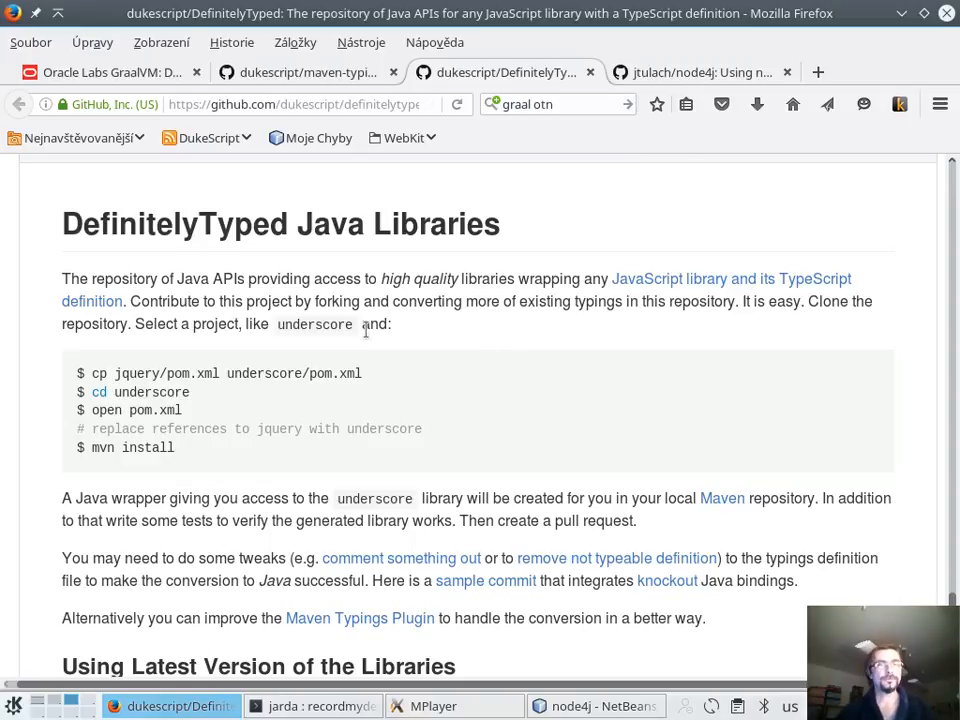
mouse_move(622, 296)
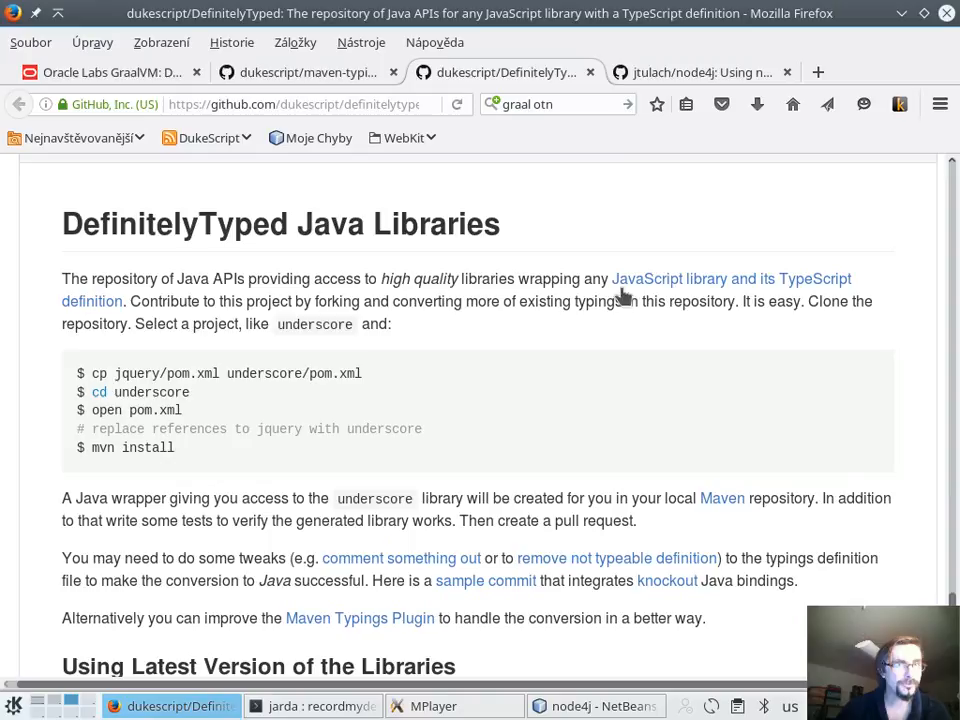
scroll("up", 3)
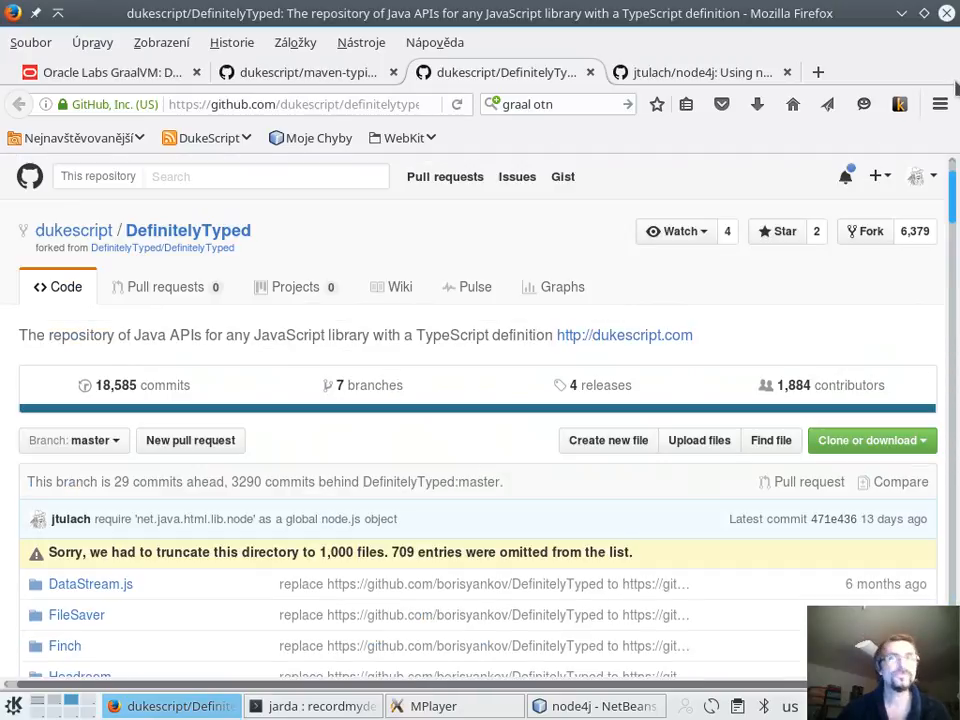
mouse_move(510, 444)
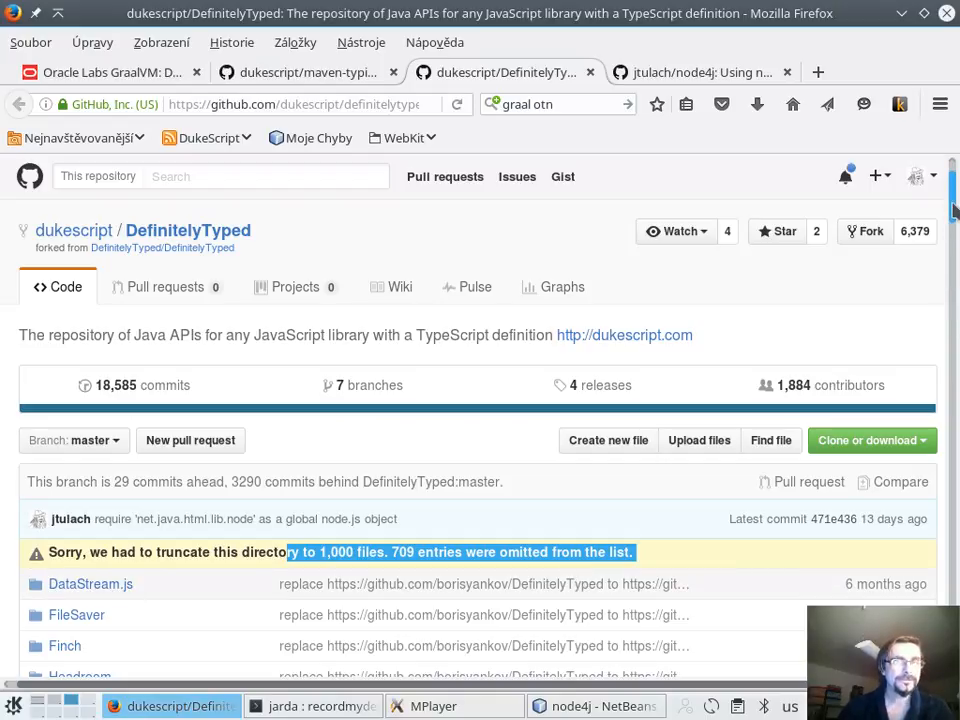
scroll("down", 3)
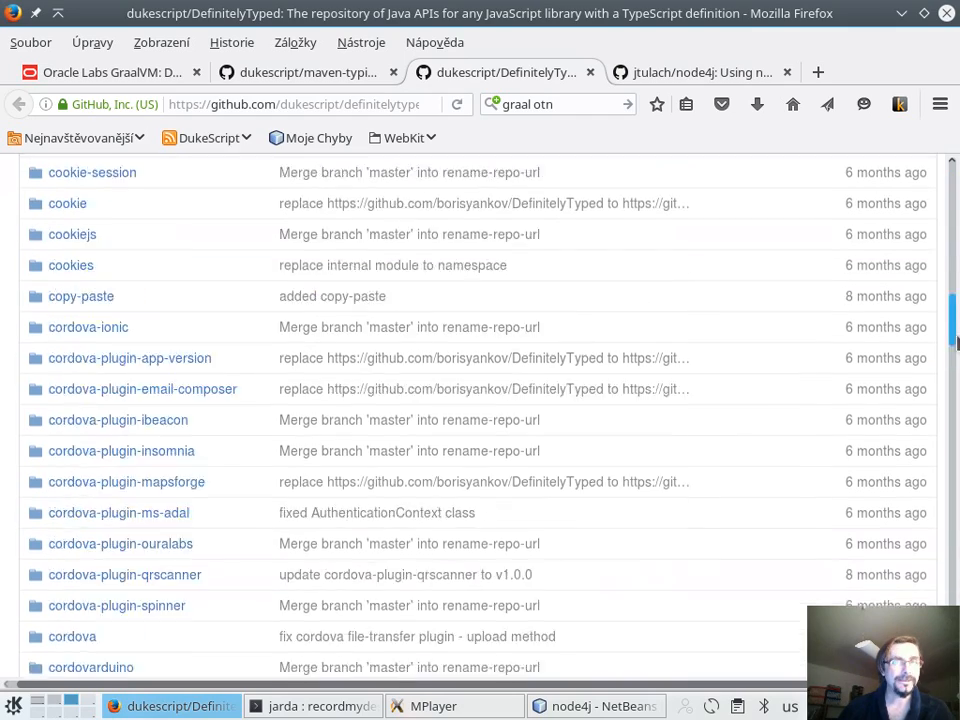
scroll("down", 3)
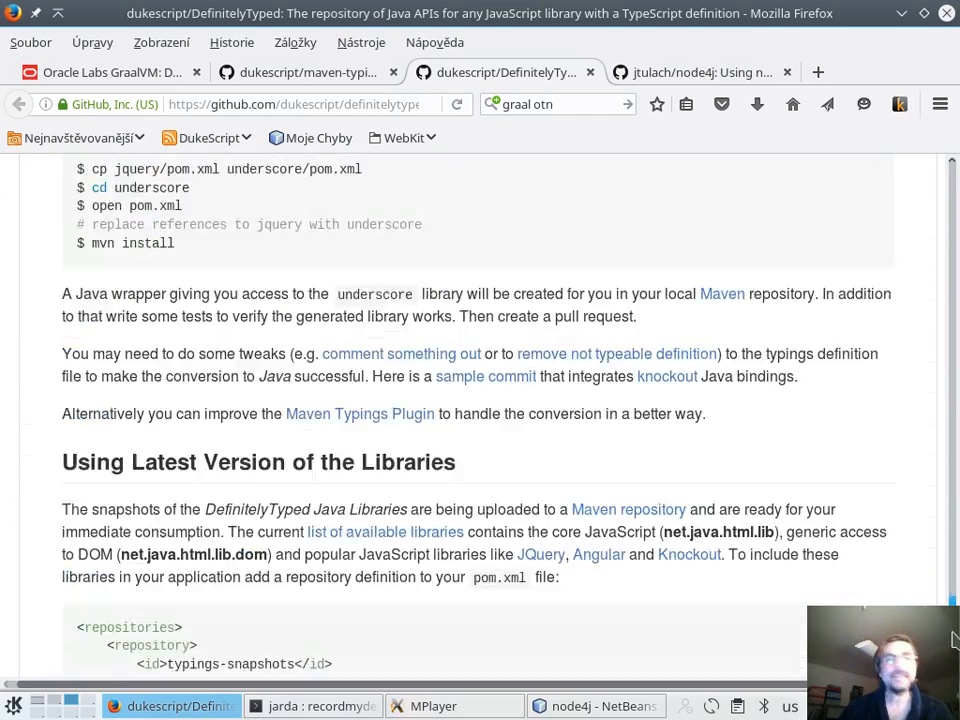
scroll("up", 3)
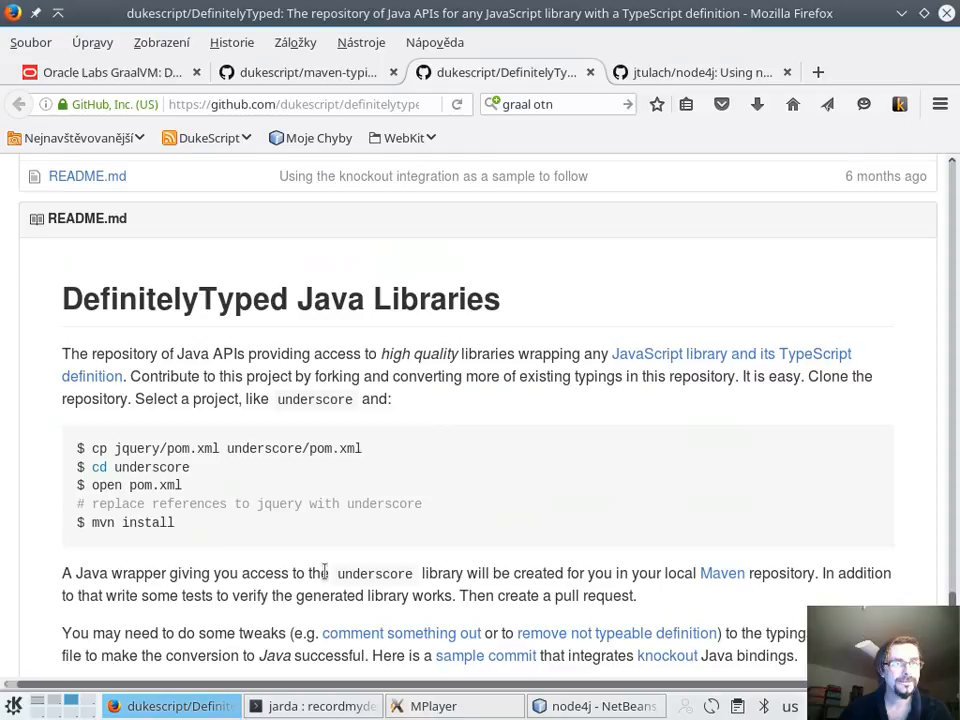
left_click_drag(92, 448, 176, 522)
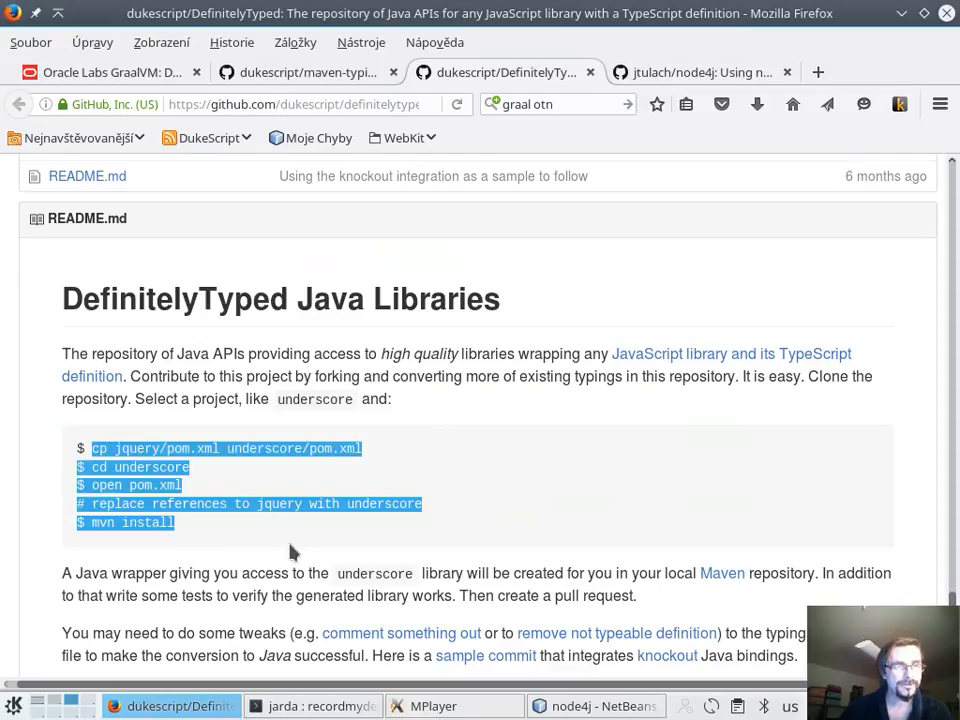
left_click(300, 486)
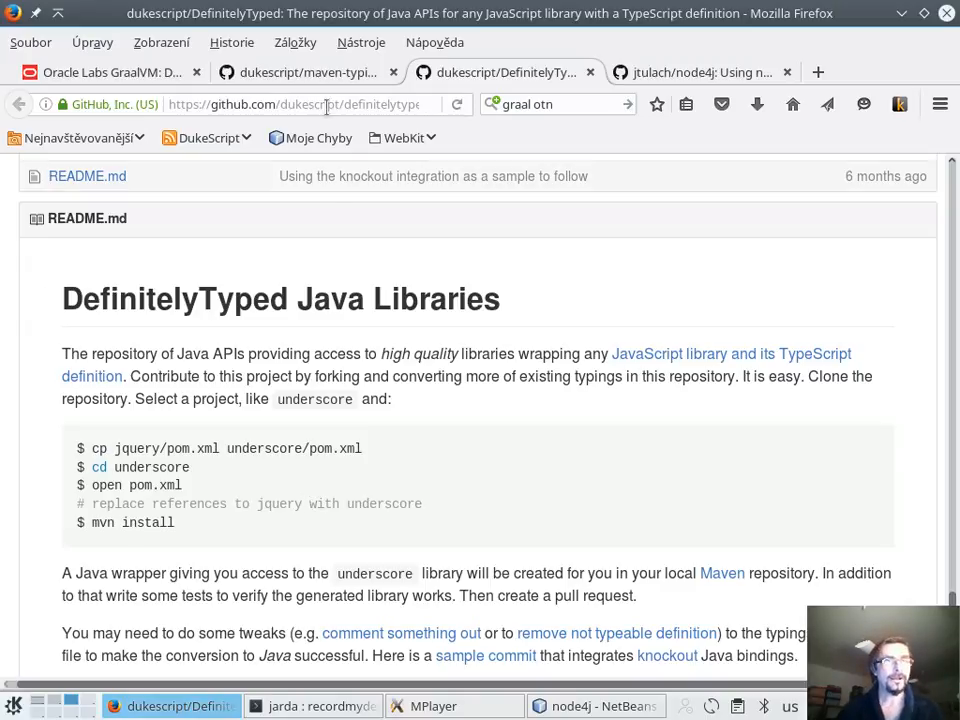
- View the maven-typings-plugin README's 'How can I use the Plugin?' pom.xml configuration snippet
left_click(304, 72)
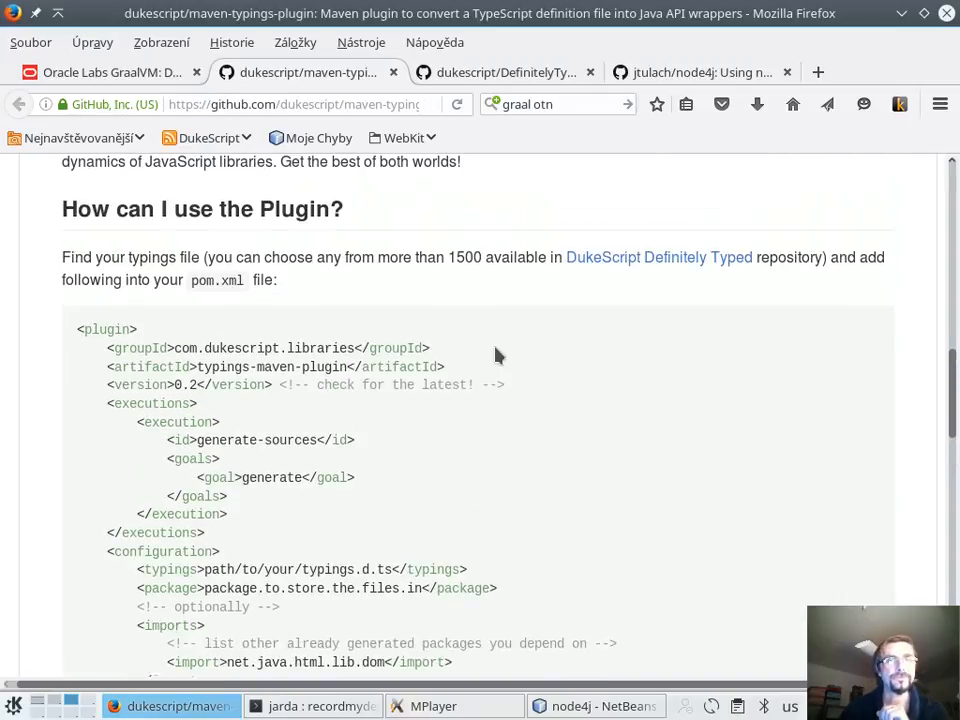
scroll("up", 3)
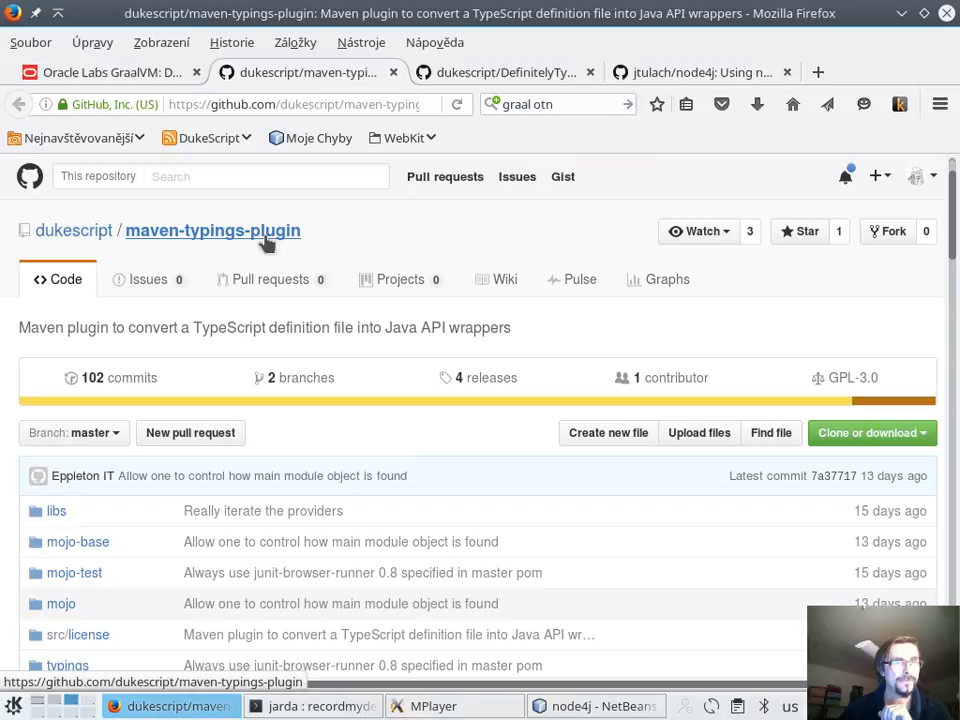
scroll("down", 3)
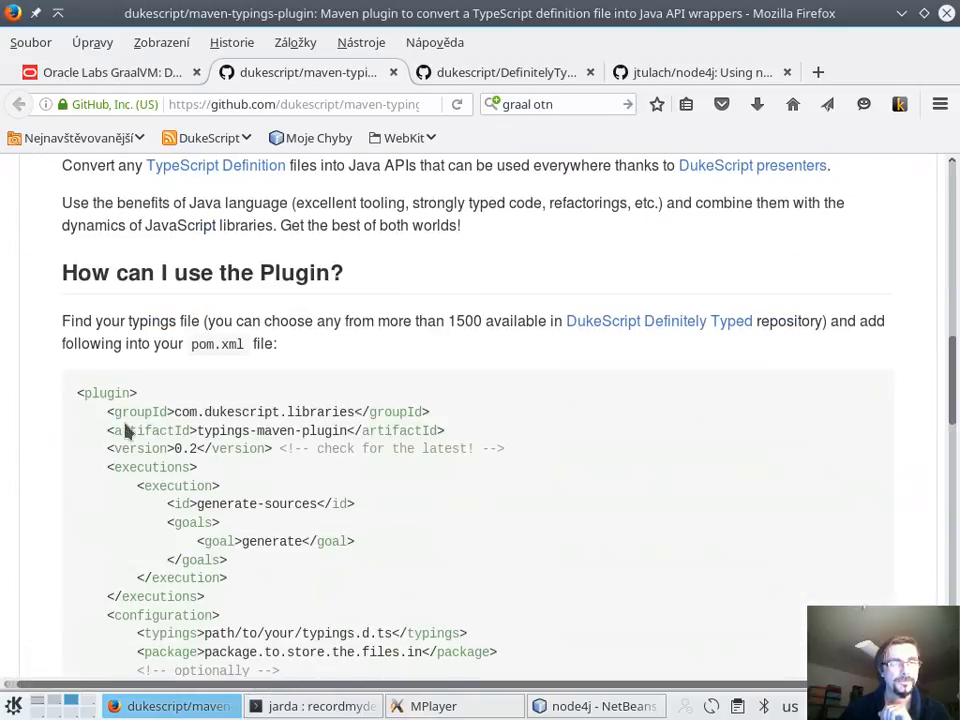
scroll("down", 3)
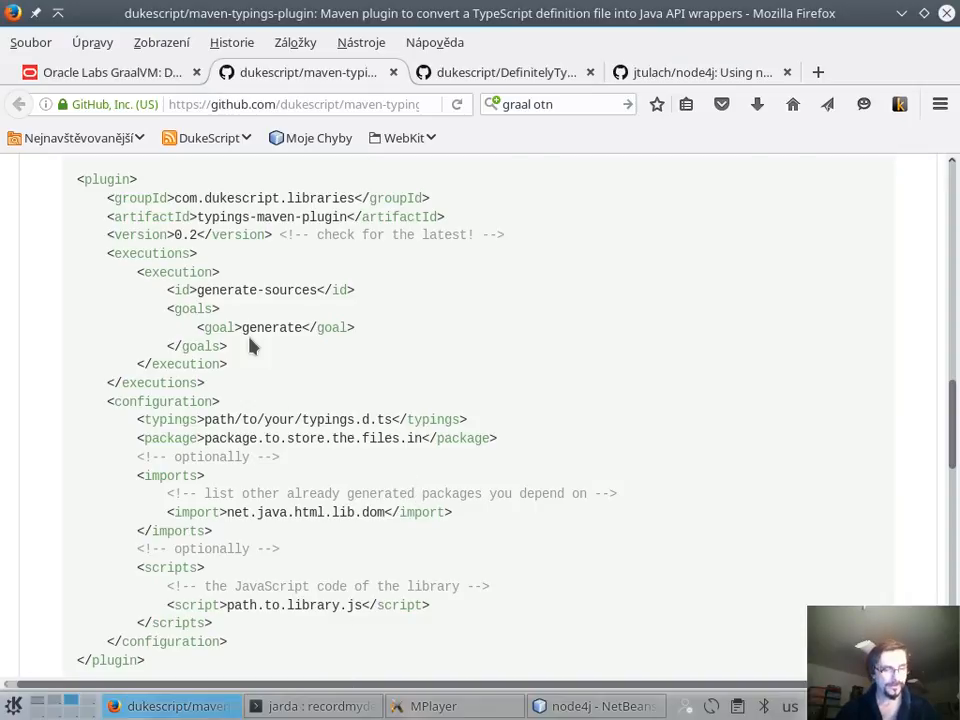
- Return to node4j's Main.java in NetBeans and browse the node package's available modules
left_click(596, 706)
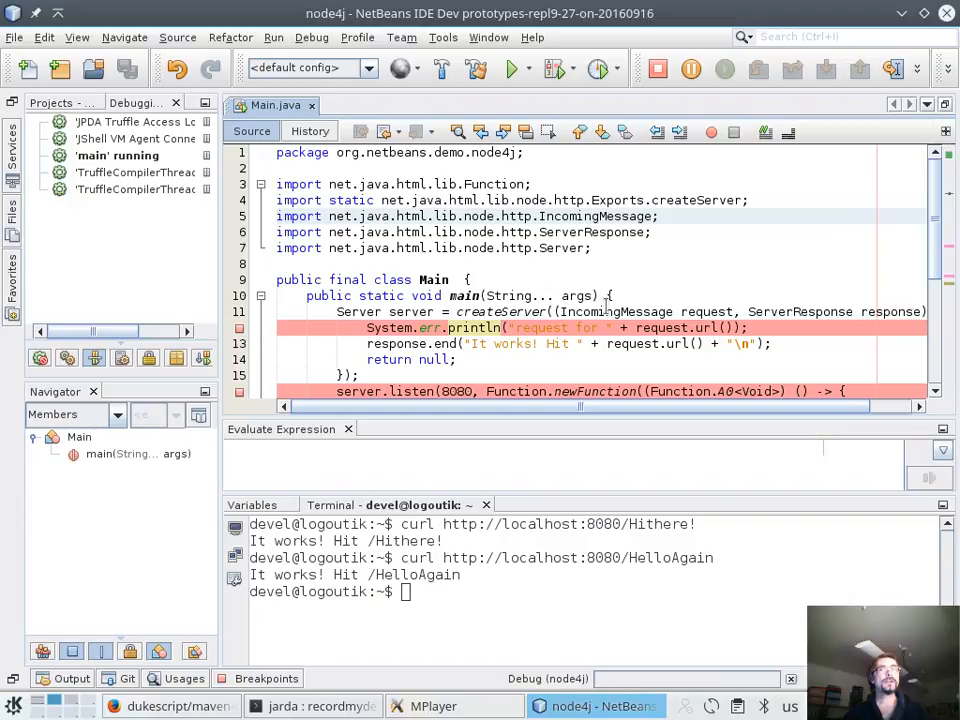
mouse_move(616, 312)
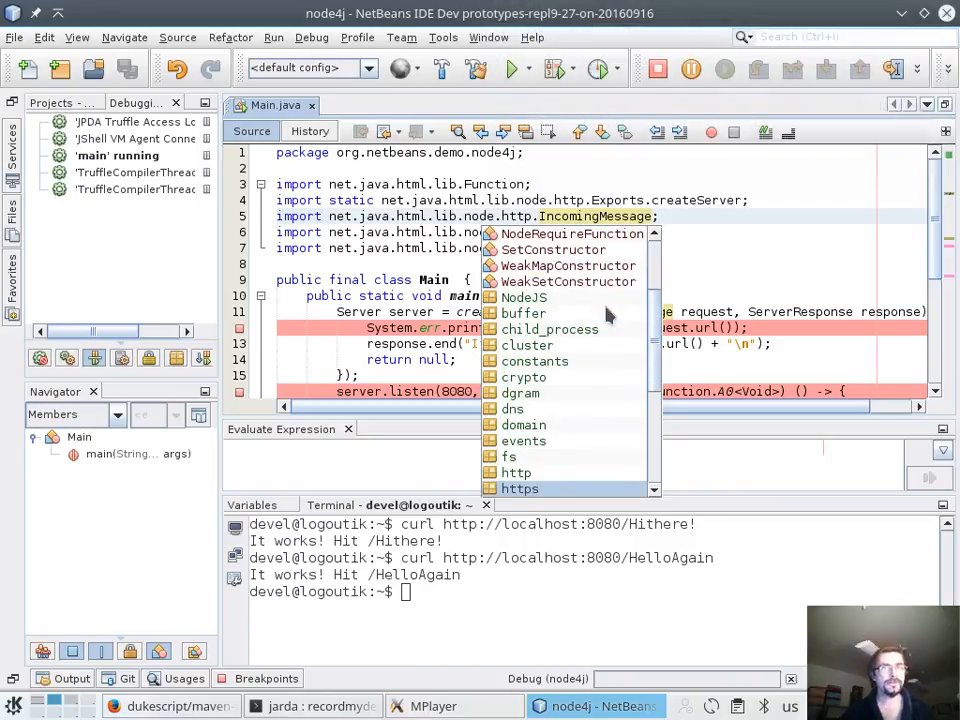
scroll("down", 3)
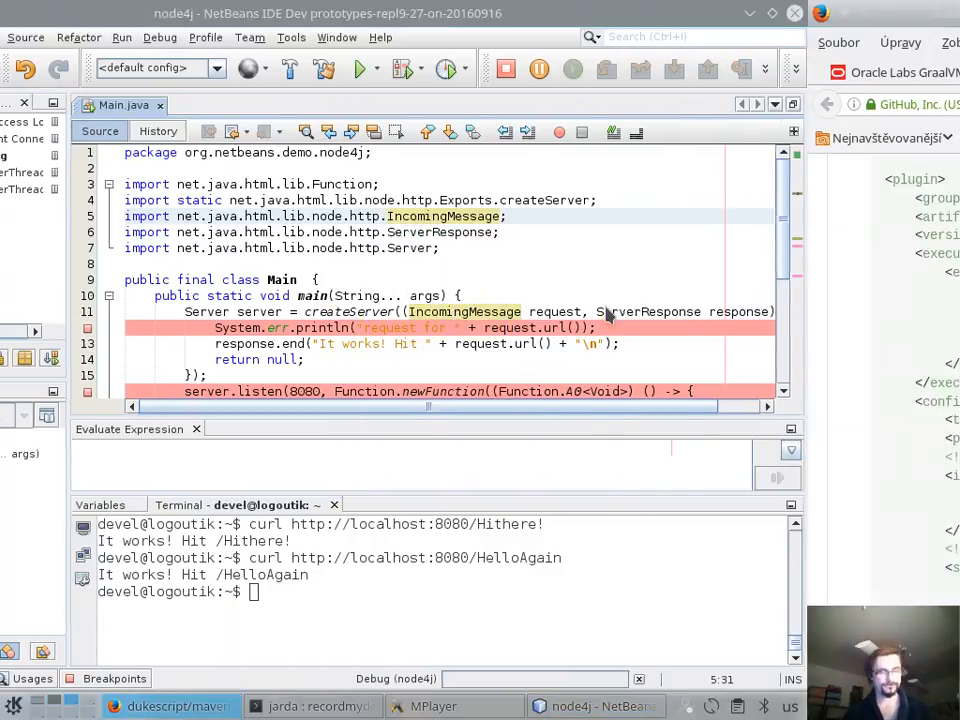
- Bring the Firefox window with the maven-typings-plugin pom.xml example back to the front
left_click(170, 706)
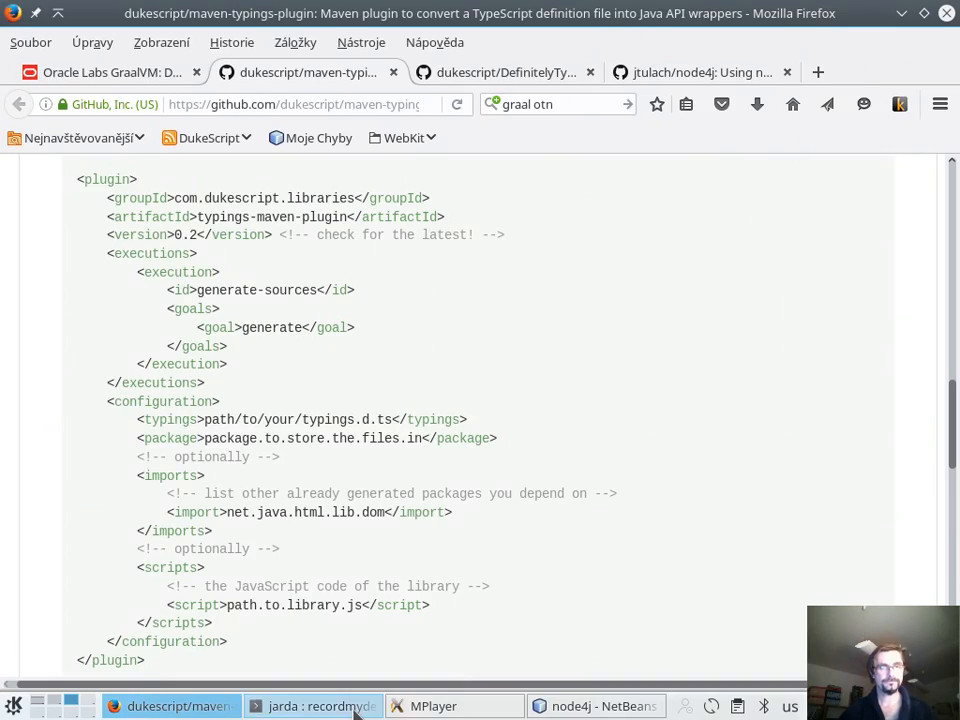